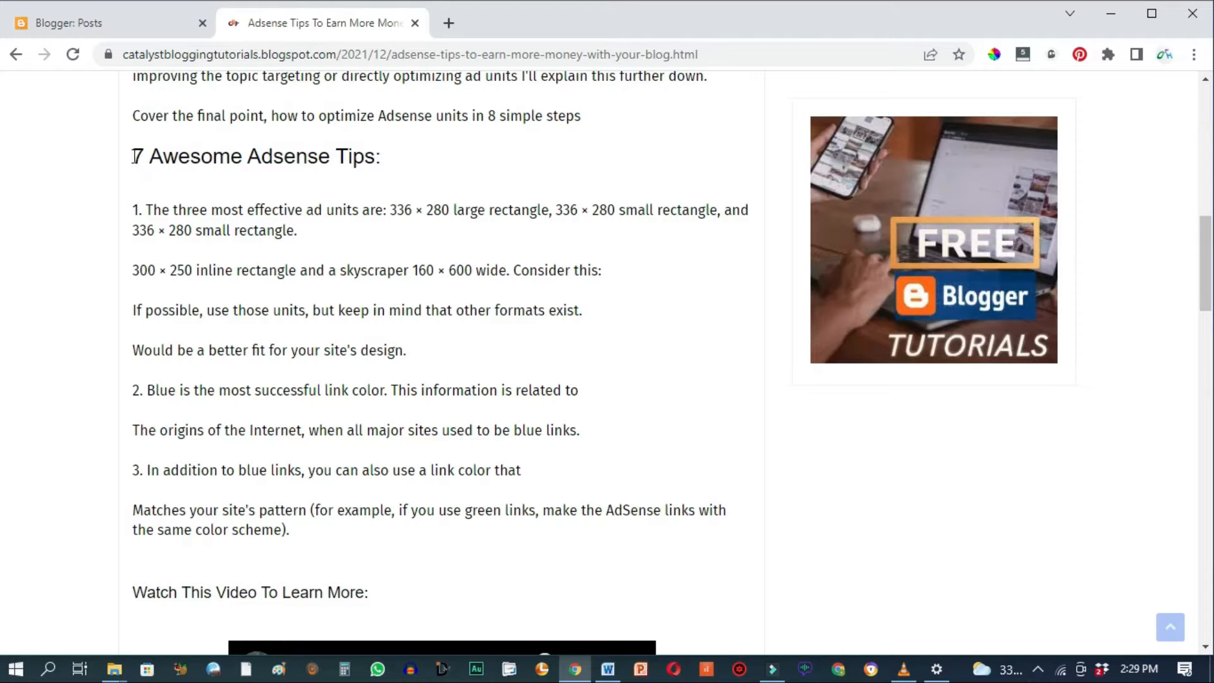
- Select the tips heading and whole tips list, right-click it, then clear the selection
{"action": "left_click_drag", "start_coordinate": [132, 156], "coordinate": [345, 310]}
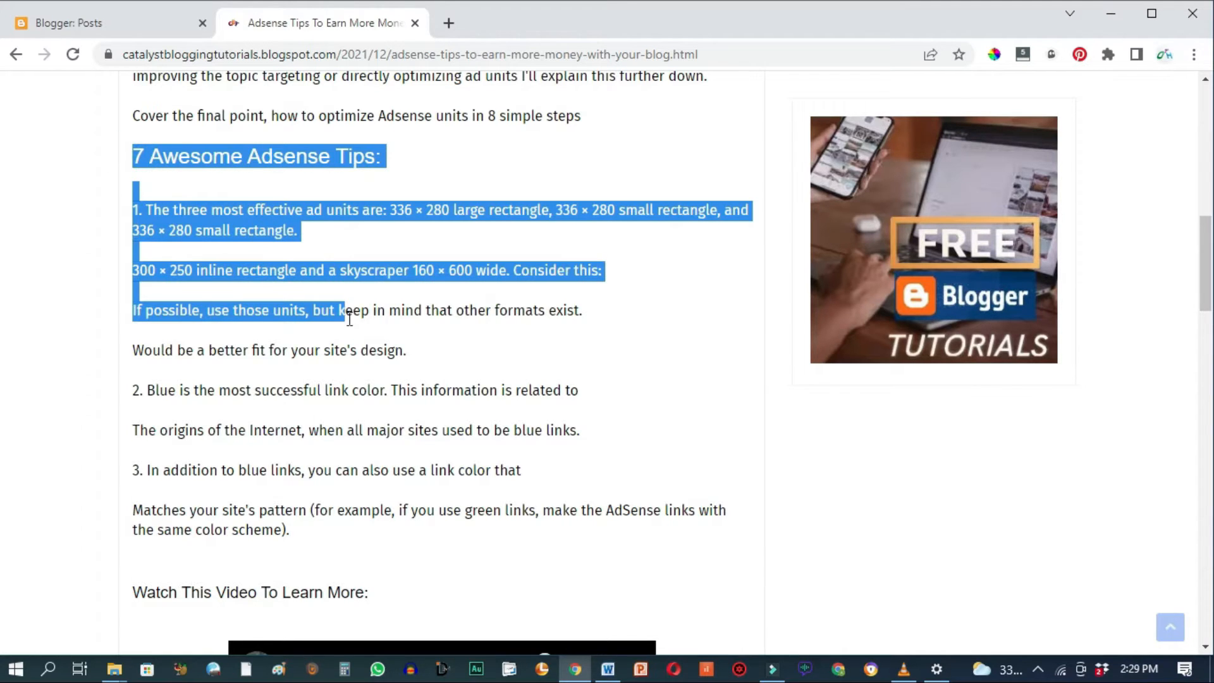
{"action": "left_click_drag", "start_coordinate": [349, 309], "coordinate": [259, 510]}
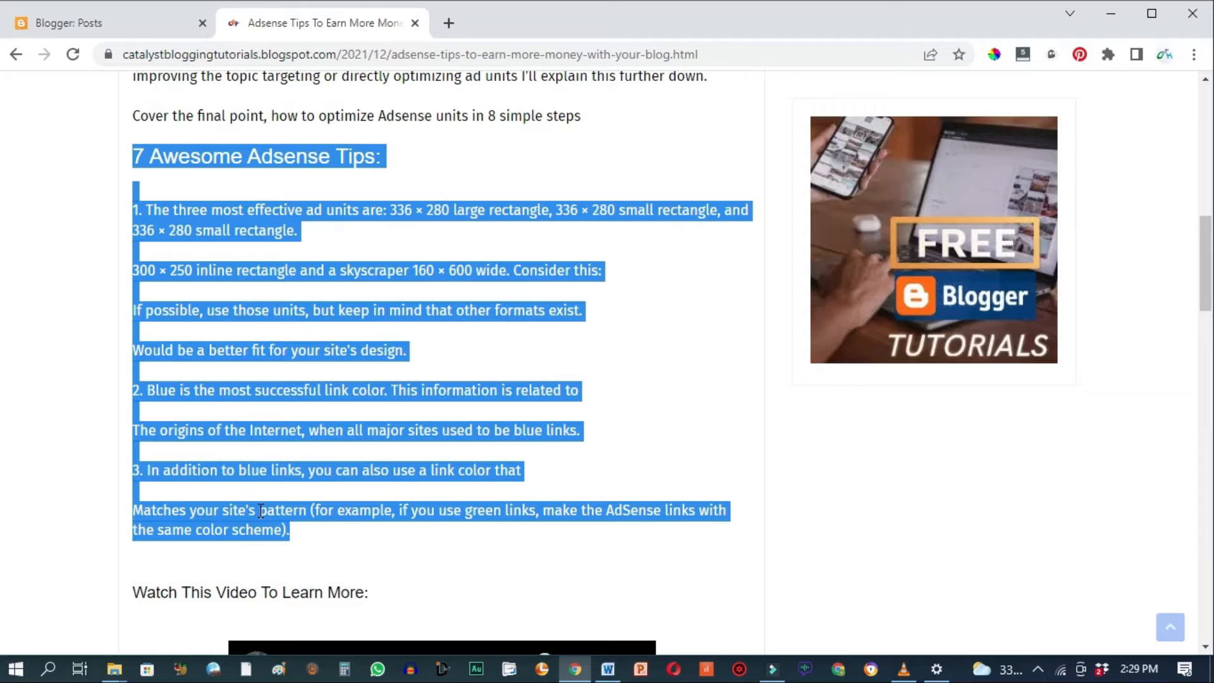
{"action": "right_click", "coordinate": [261, 511]}
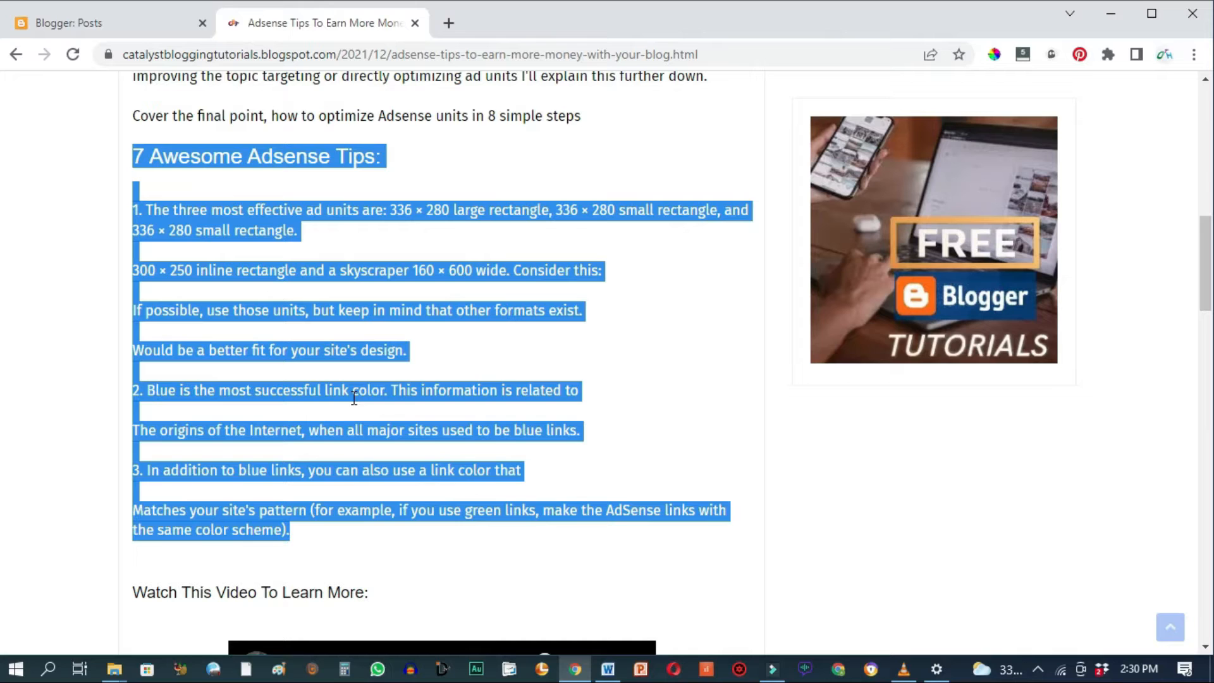
{"action": "left_click", "coordinate": [536, 472]}
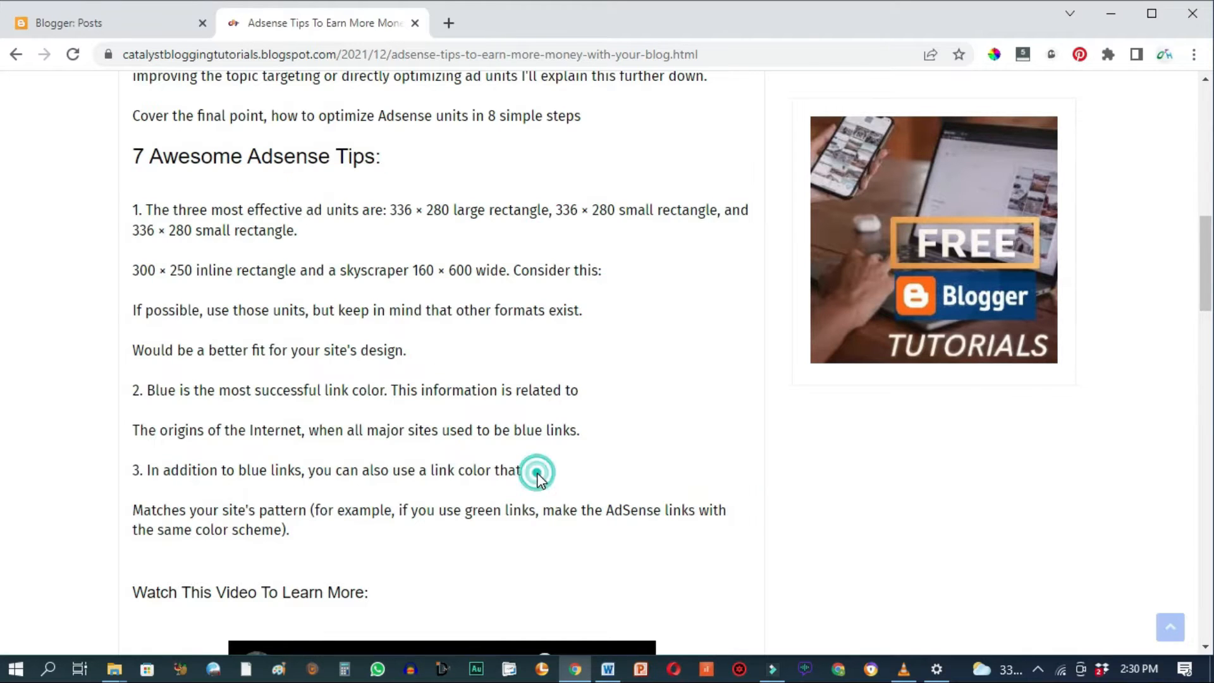
{"action": "left_click", "coordinate": [536, 472]}
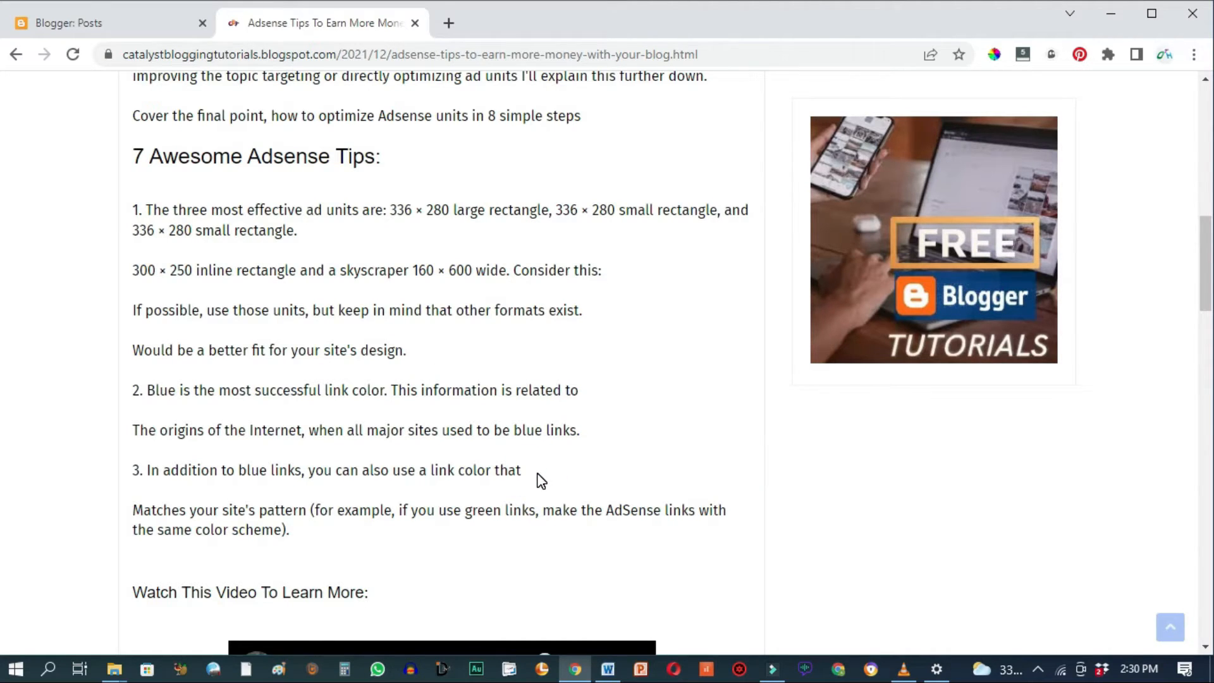
{"action": "mouse_move", "coordinate": [128, 202]}
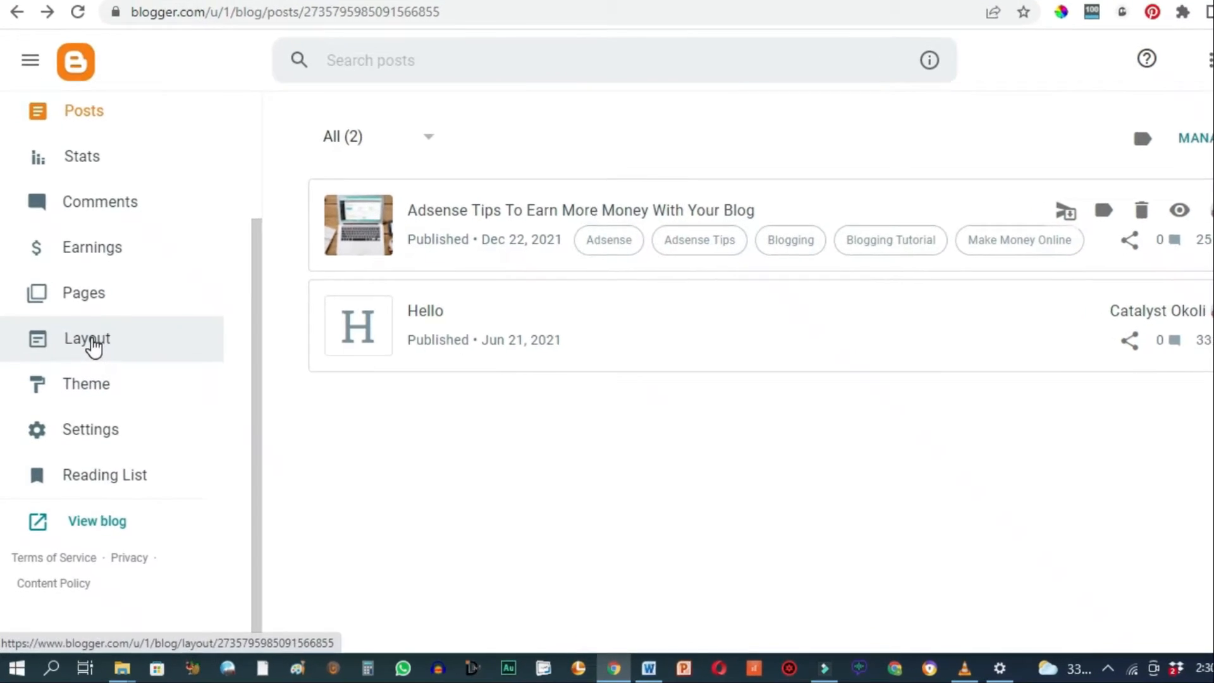
- On the Layout page, start adding a gadget to Section (Left)
{"action": "left_click", "coordinate": [87, 339]}
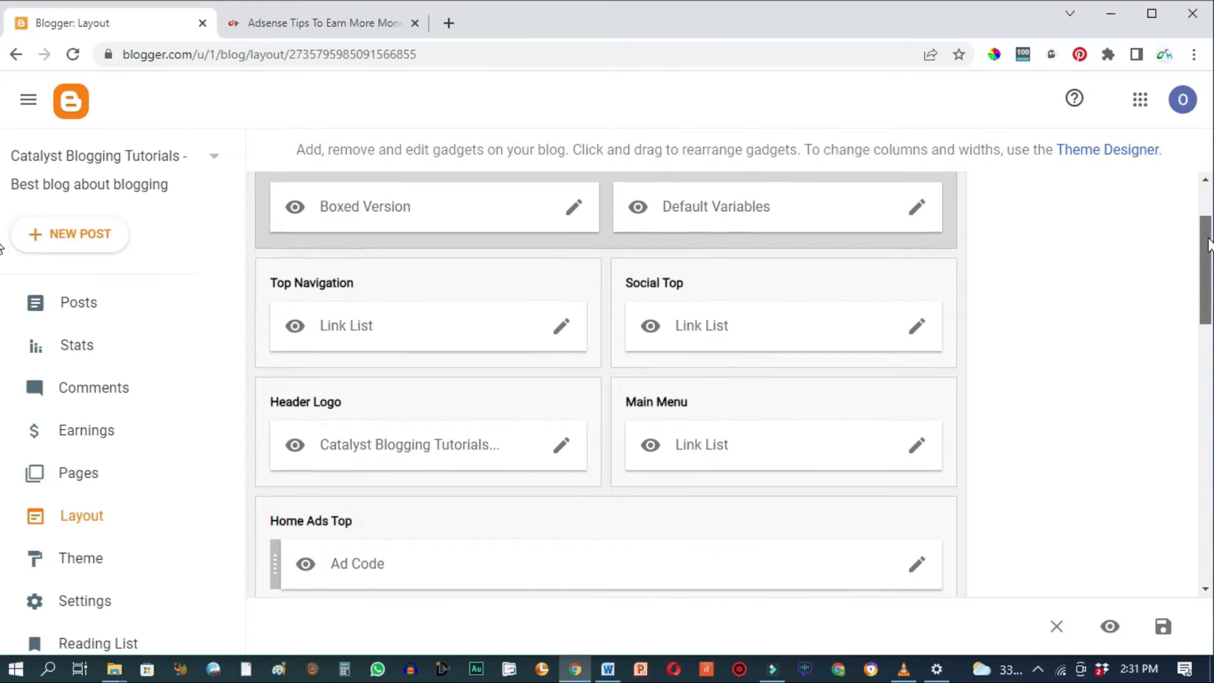
{"action": "scroll", "scroll_direction": "down", "scroll_amount": 3}
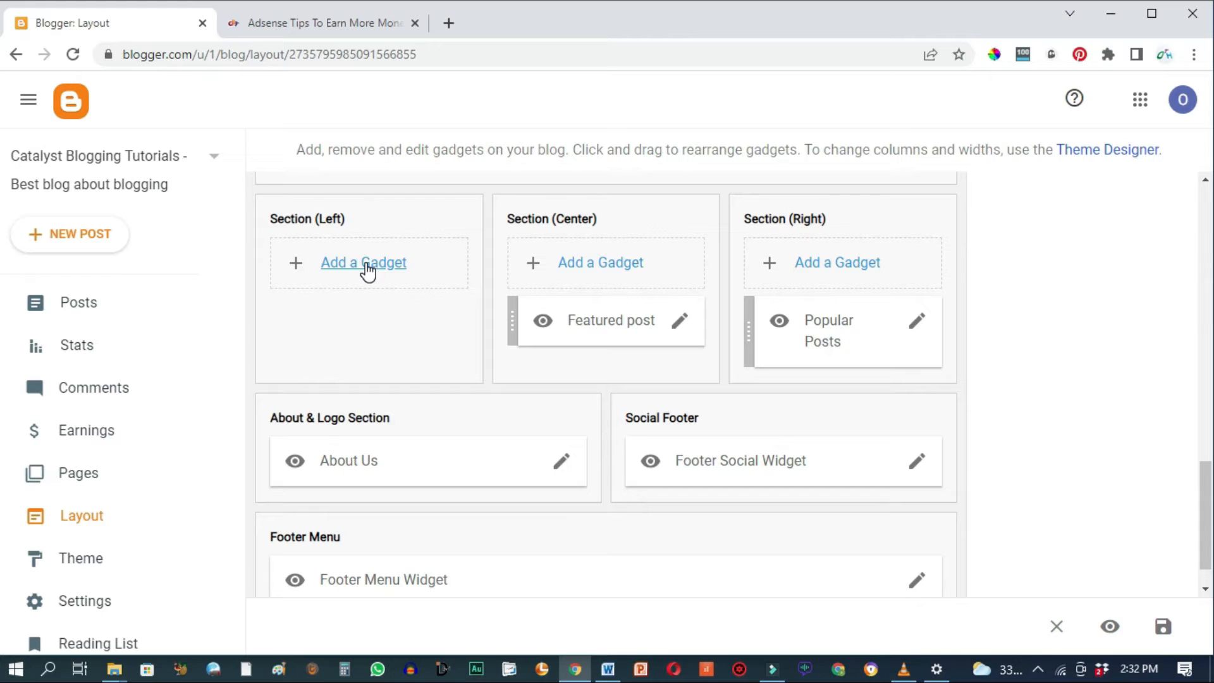
{"action": "mouse_move", "coordinate": [402, 275]}
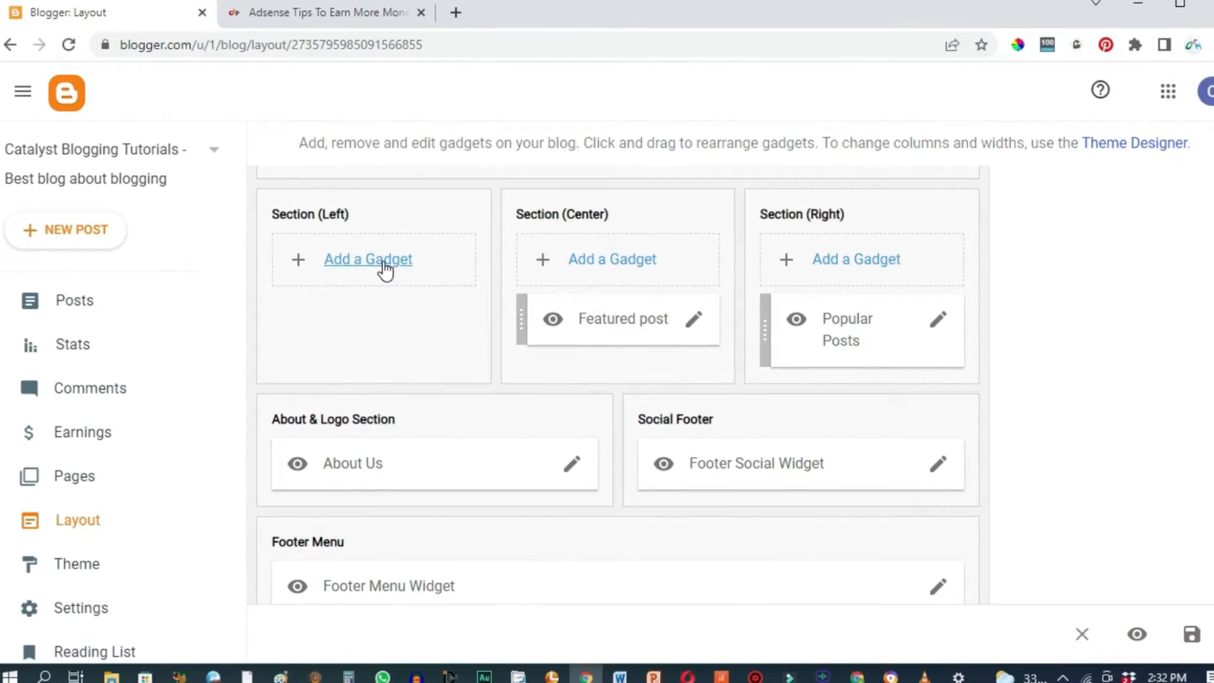
{"action": "left_click", "coordinate": [367, 259]}
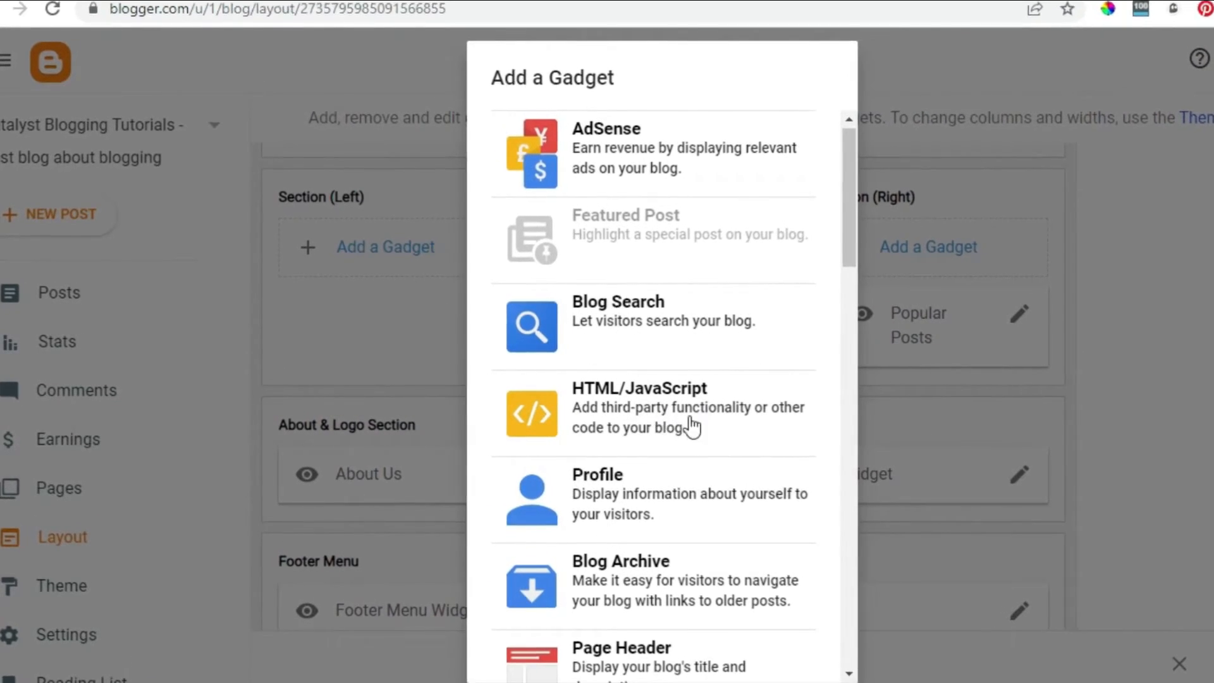
- Save an HTML/JavaScript gadget with the onselectstart/onmousedown copy-blocking script
{"action": "left_click", "coordinate": [637, 388]}
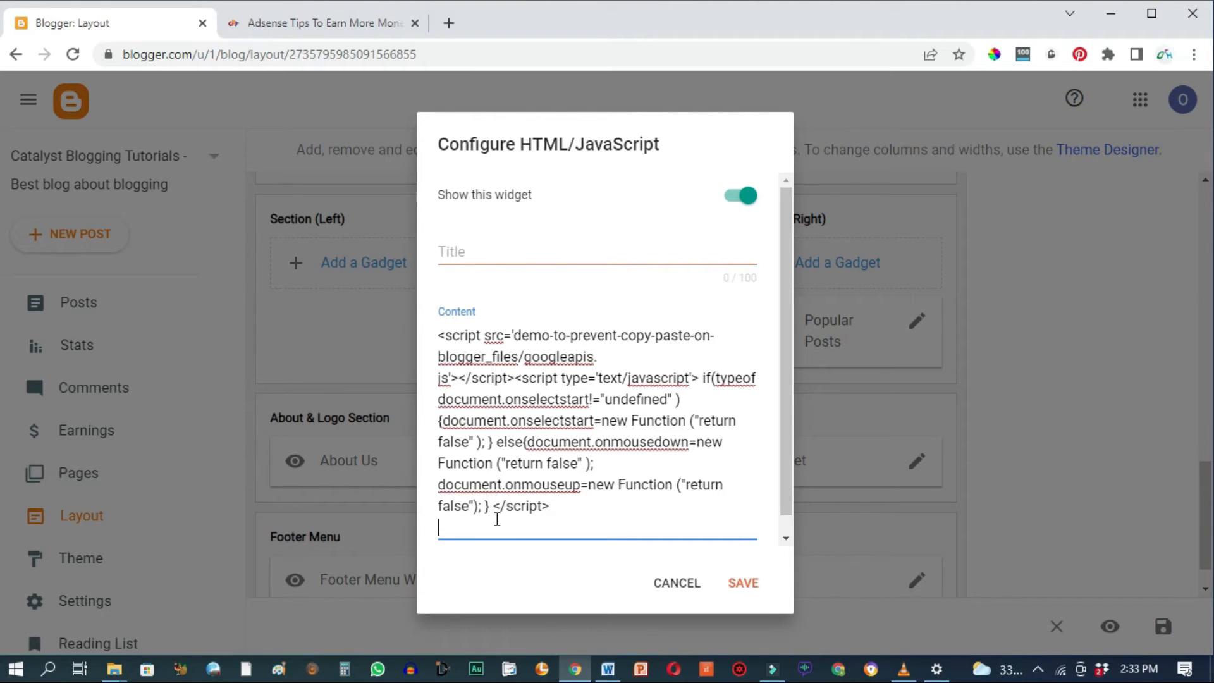
{"action": "left_click", "coordinate": [743, 582]}
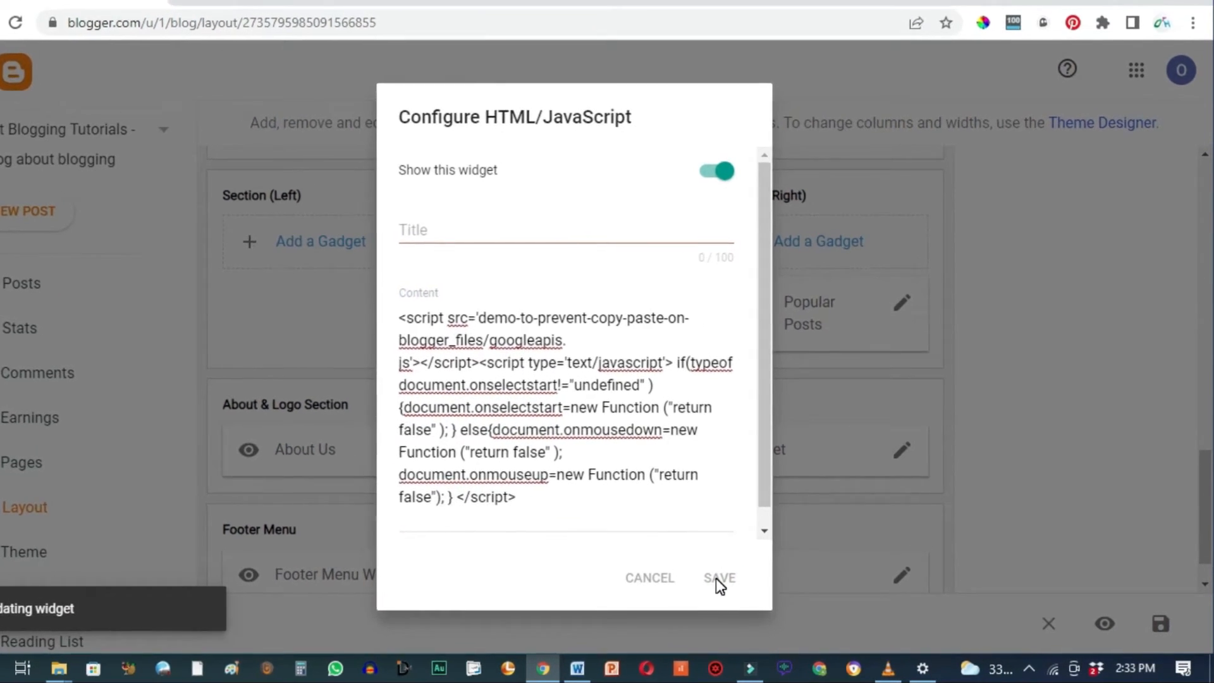
{"action": "left_click", "coordinate": [719, 578]}
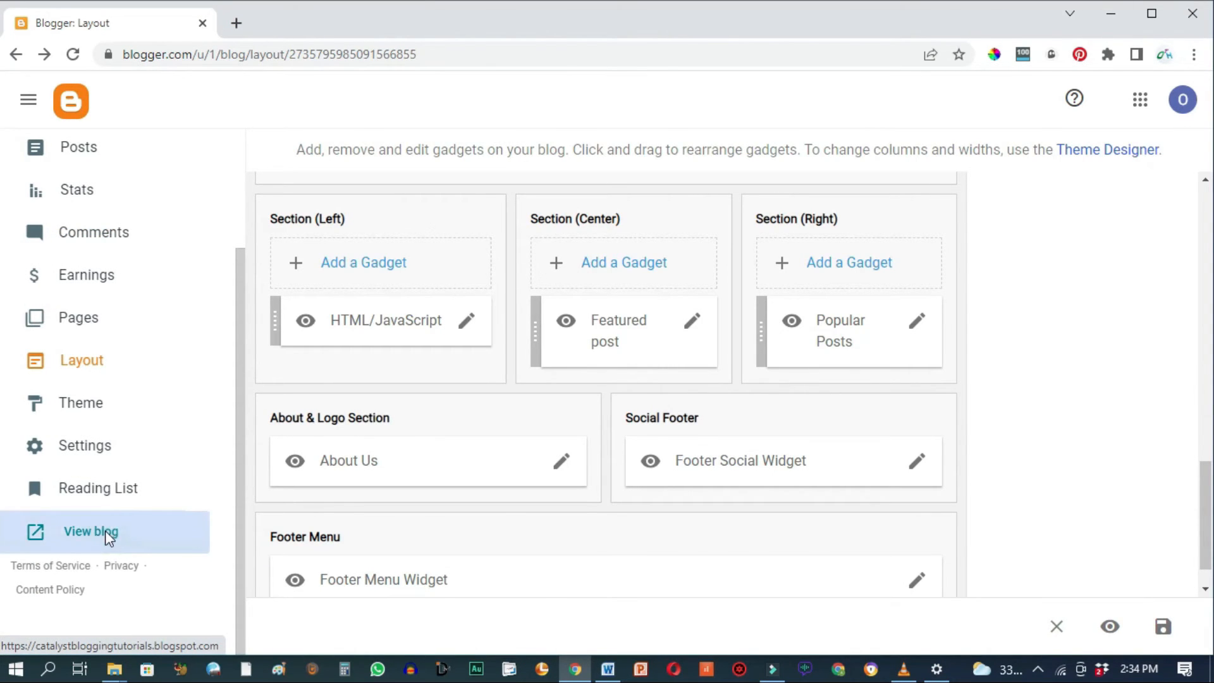
- View the live blog and scroll to the 7 Awesome Adsense Tips section
{"action": "left_click", "coordinate": [90, 532]}
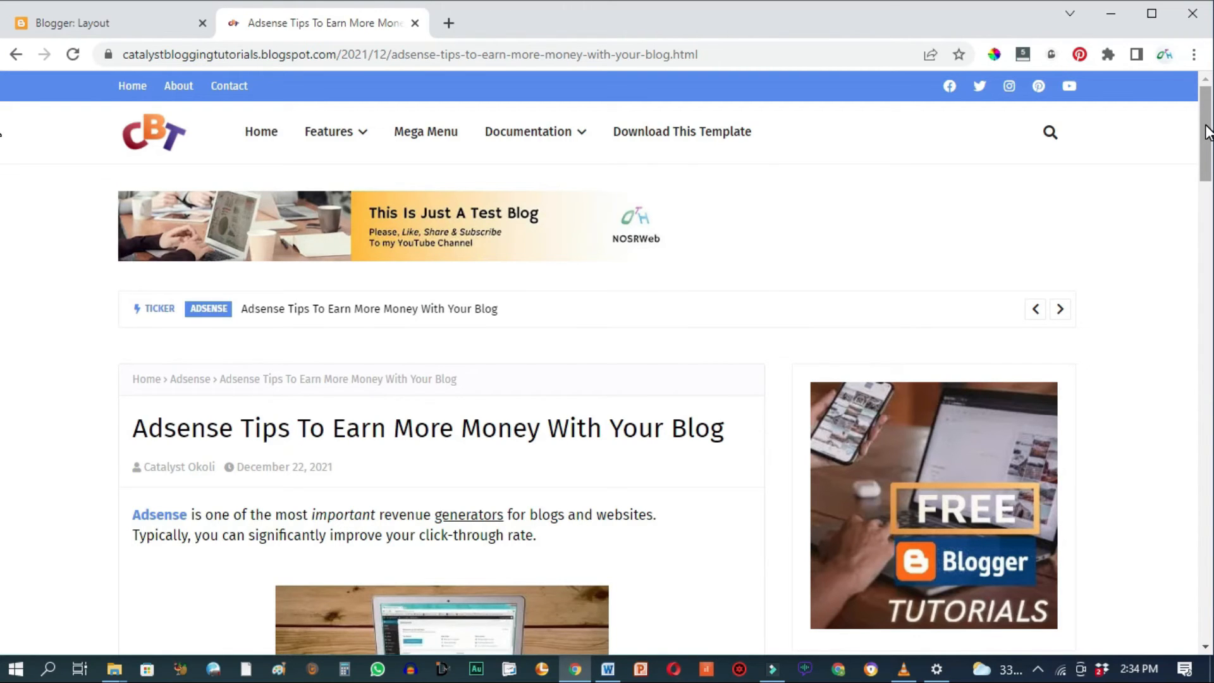
{"action": "scroll", "scroll_direction": "down", "scroll_amount": 3}
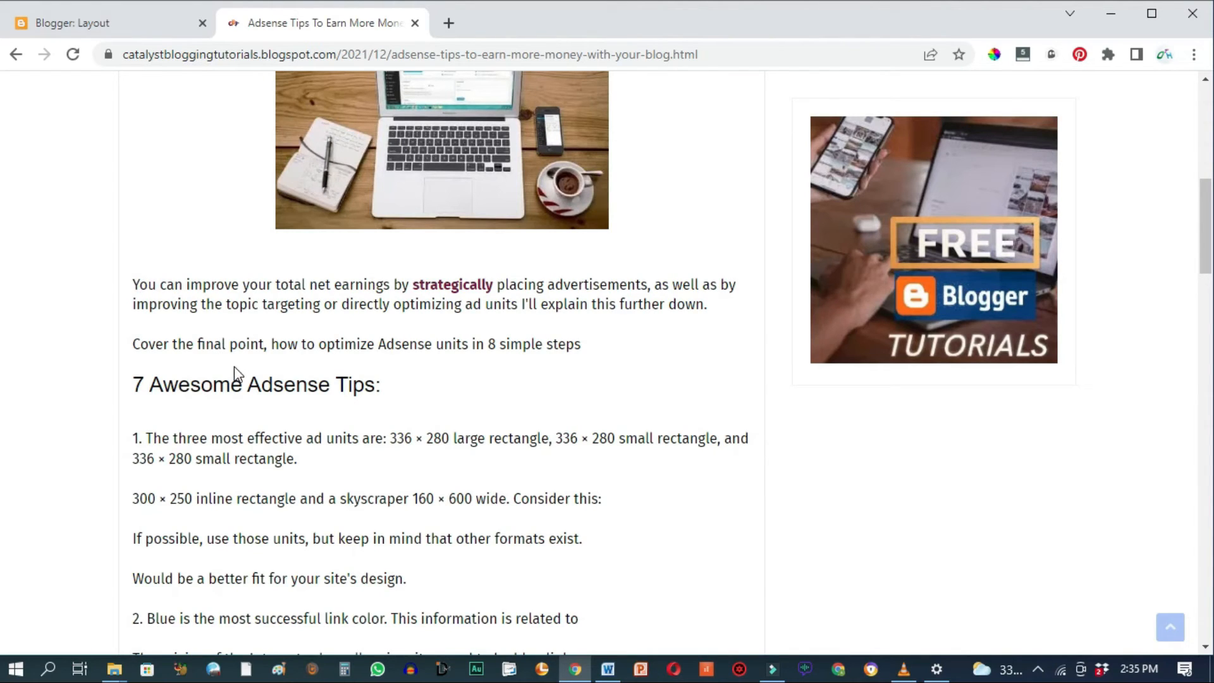
{"action": "mouse_move", "coordinate": [582, 630]}
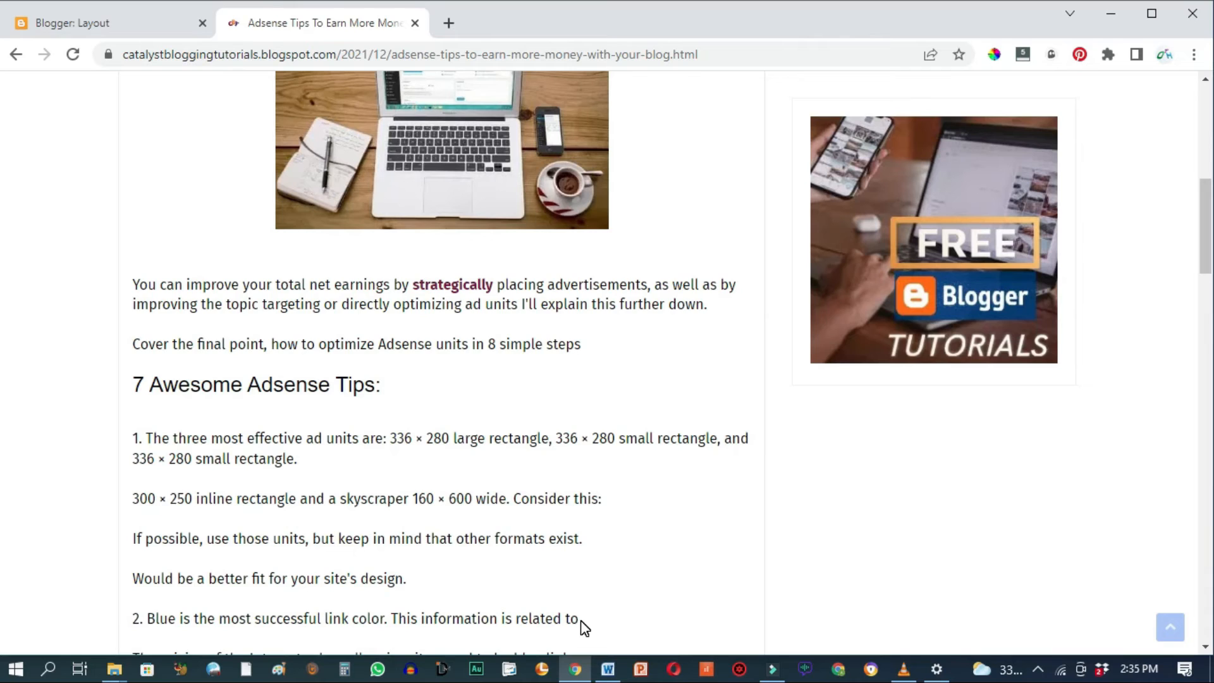